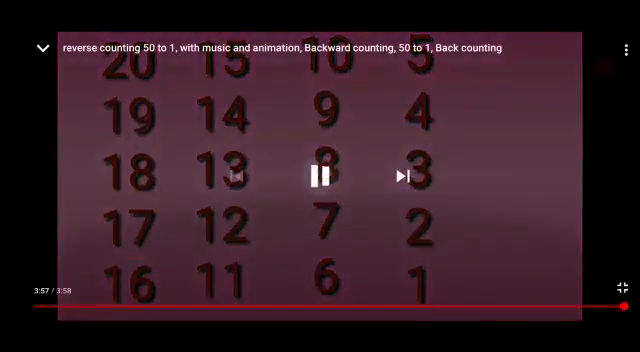
# - Pause the reverse counting video at 3:57 of 3:58 with the countdown at 1
pyautogui.click(320, 176)
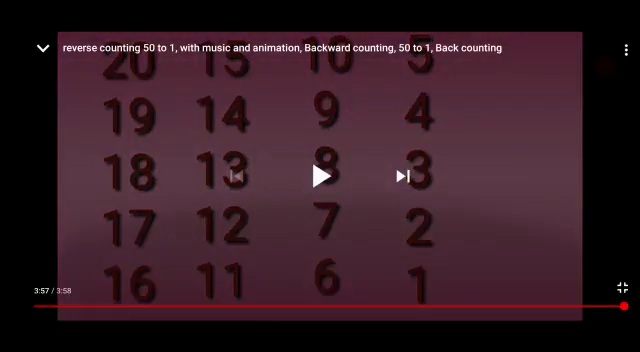